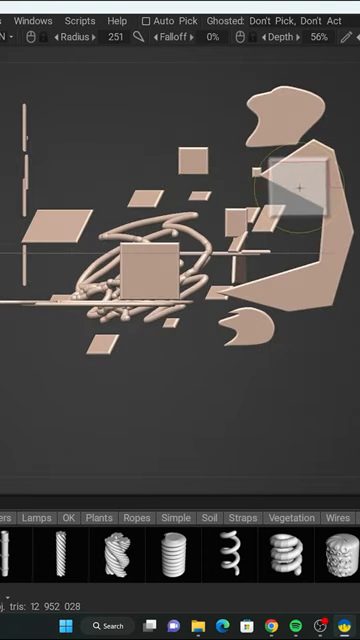
pyautogui.moveTo(310, 185)
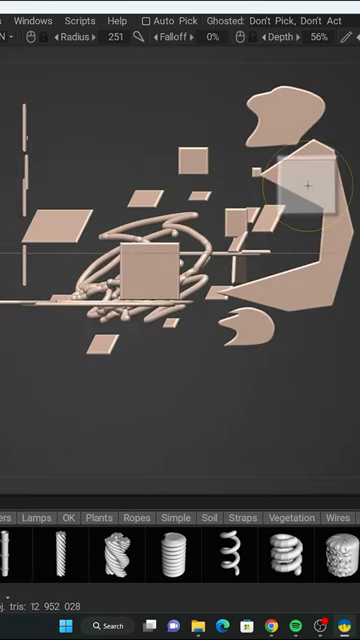